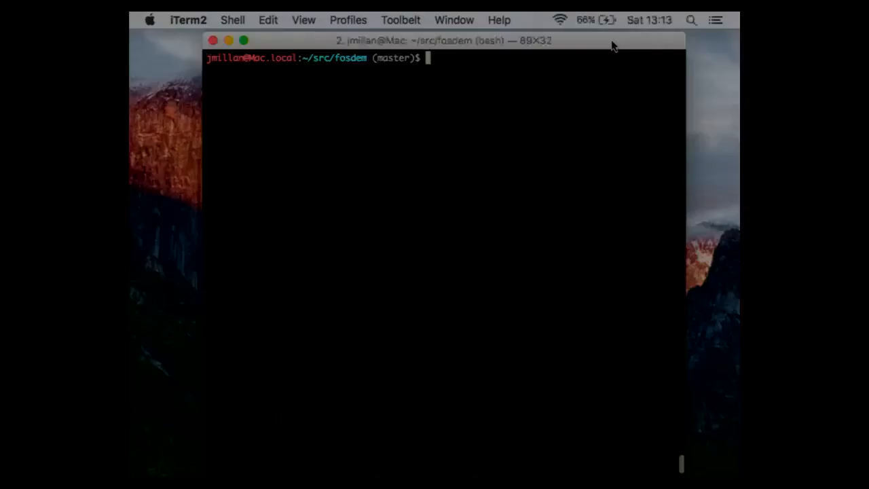
mouse_move(717, 152)
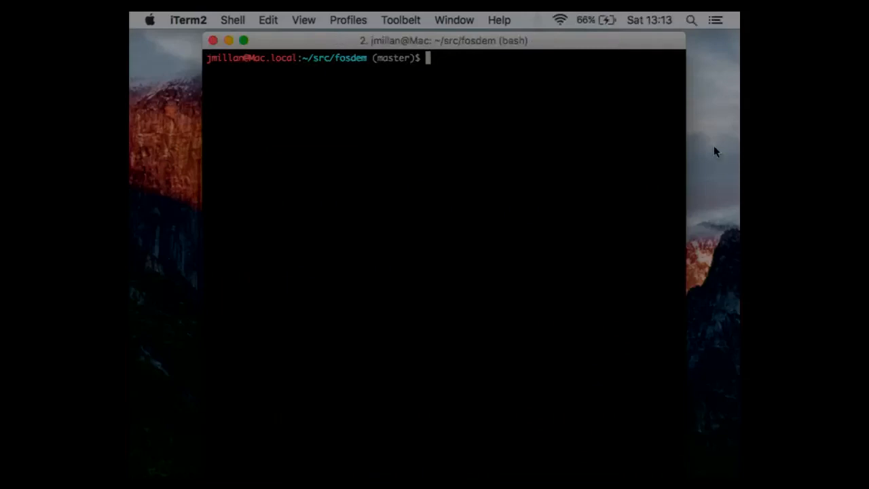
Open app.js in vim from ~/src/fosdem to show its module requires and config imports.
text(,v)
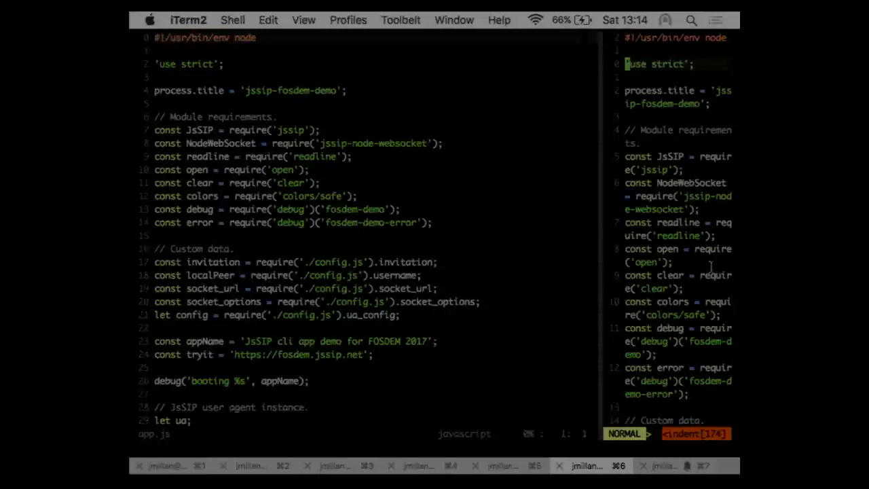
mouse_move(550, 214)
text(:q)
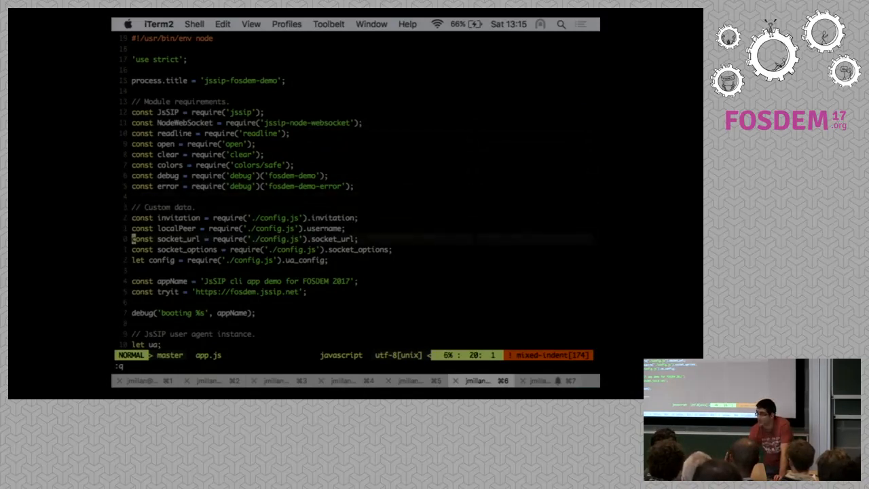
Scroll down app.js to the user-agent startup code with its registered/unregistered handlers.
scroll(down, 3)
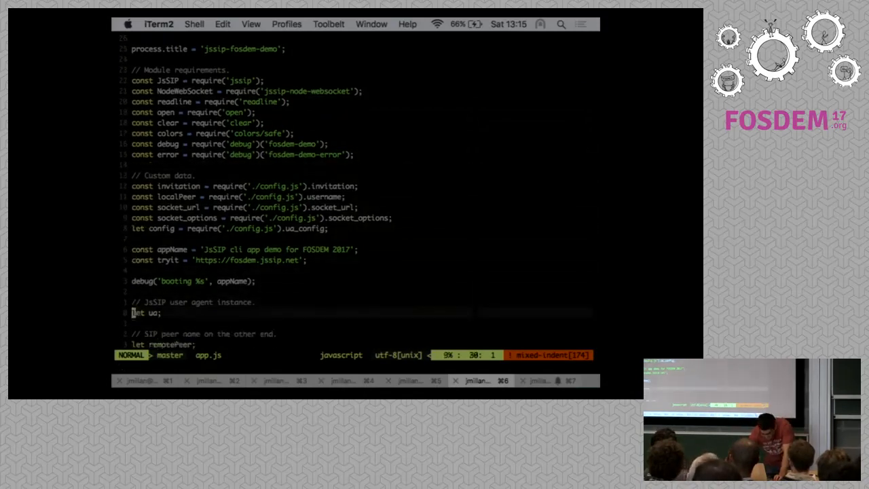
scroll(down, 3)
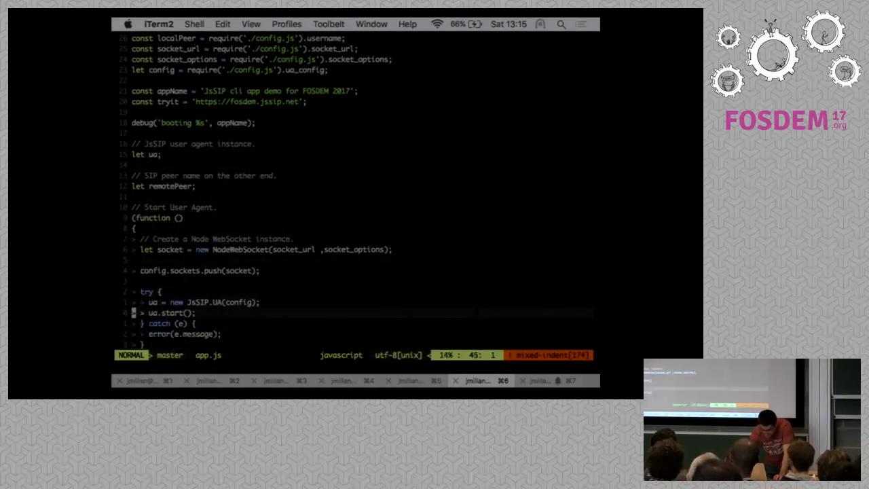
scroll(down, 3)
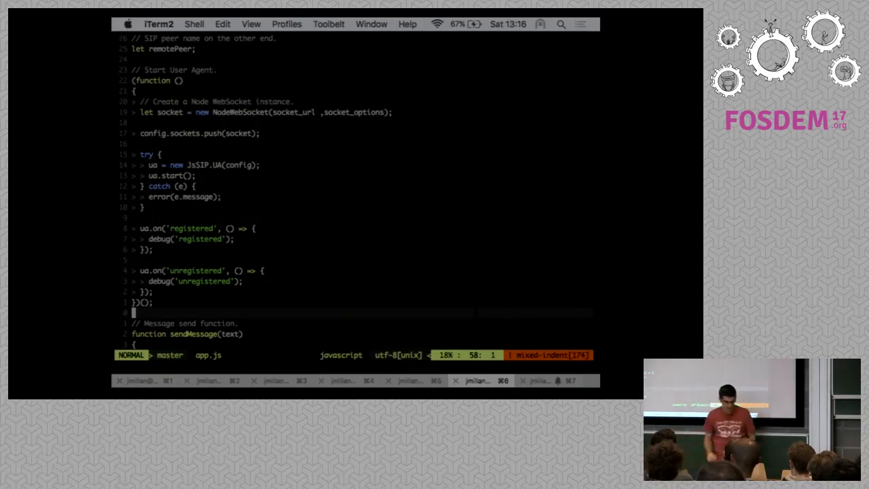
Quit vim and run DEBUG=JsSIP* fosdem* node app.js to launch the demo with debug logging.
text(:q)
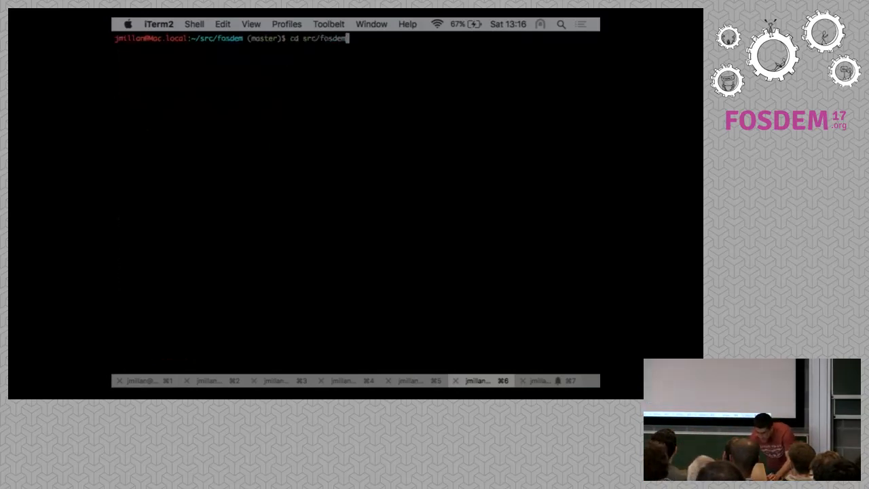
text(vi gulpfile)
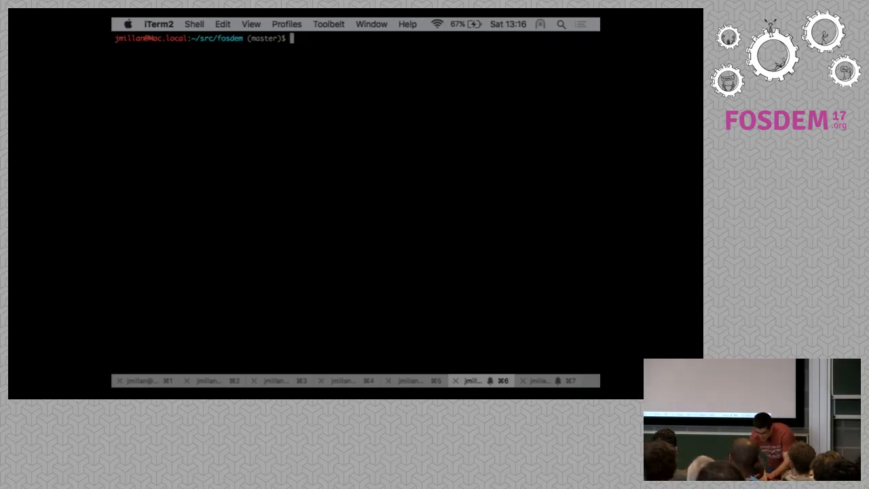
text(DEBUG ')
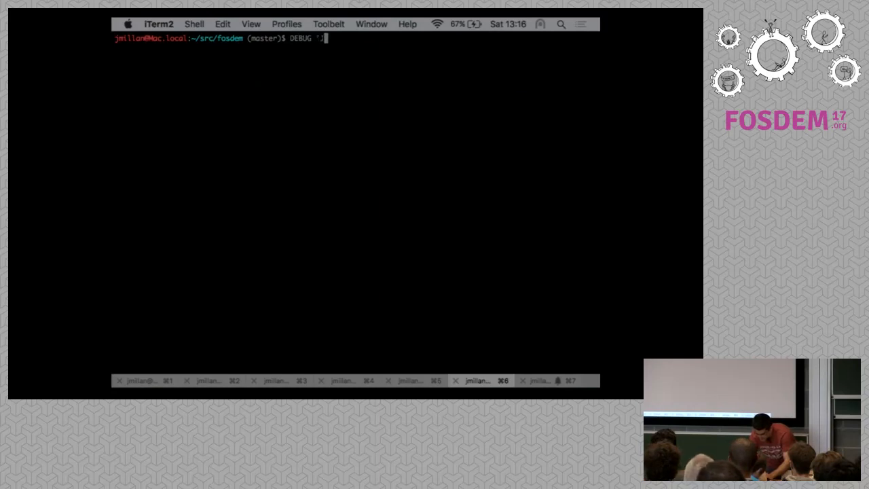
text(JsSIP*)
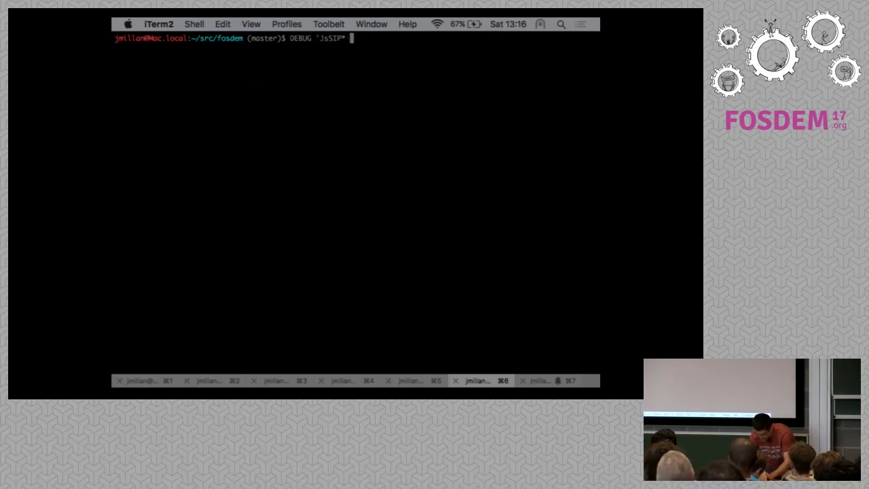
text(fosdem)
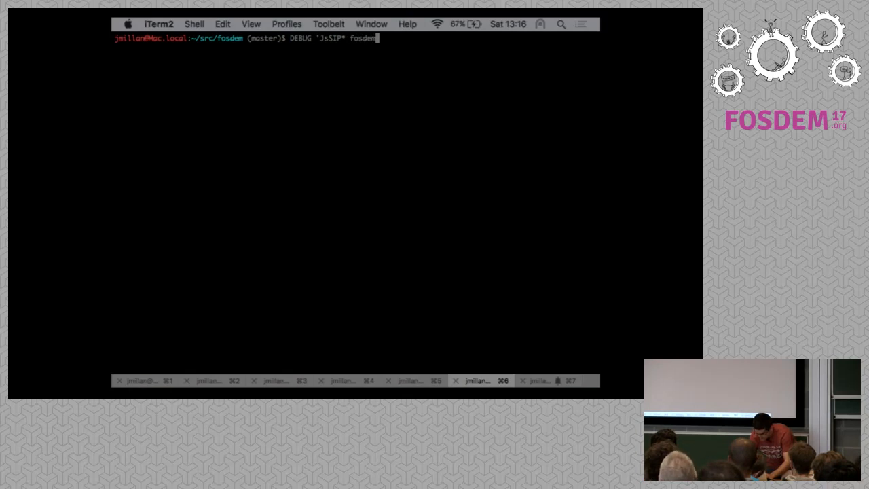
text(*)
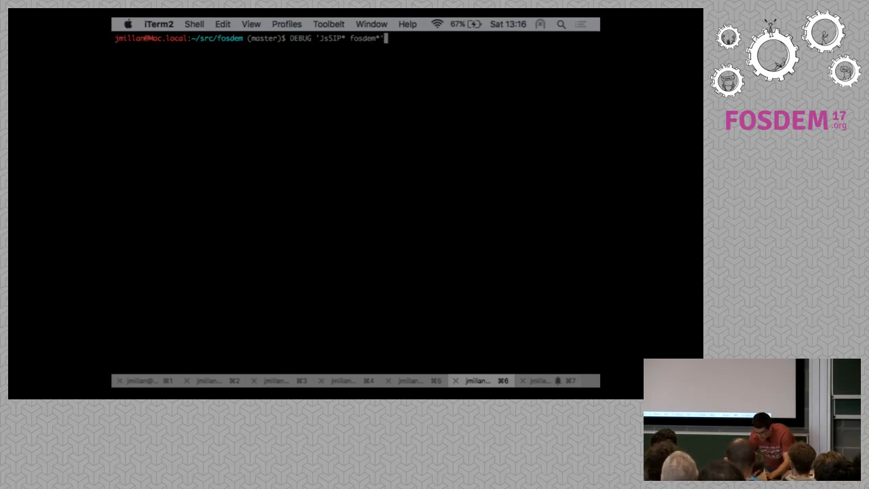
text(st)
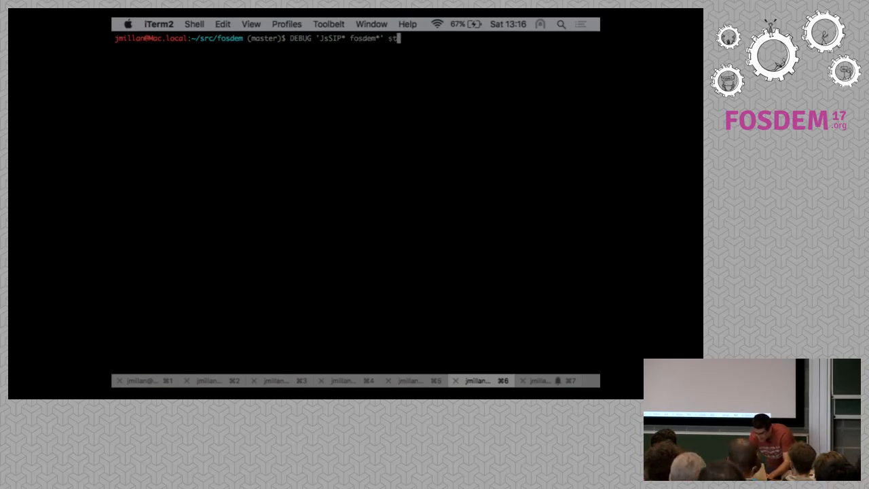
text(node)
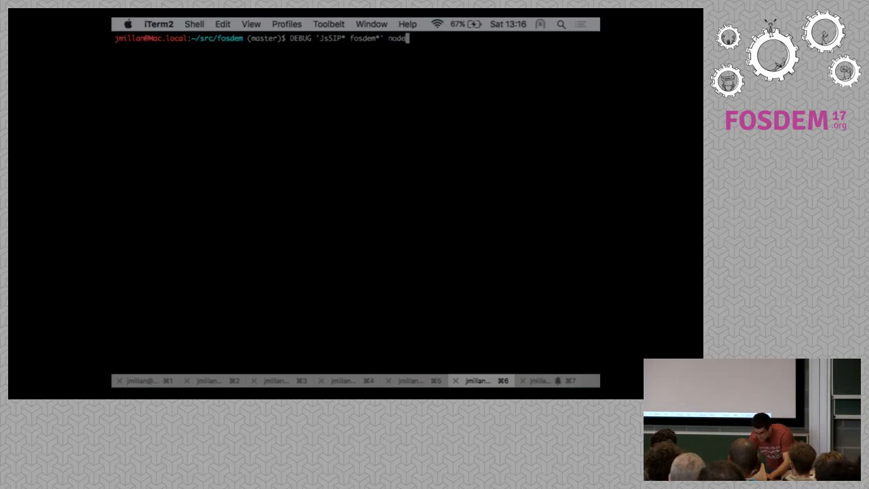
text(in)
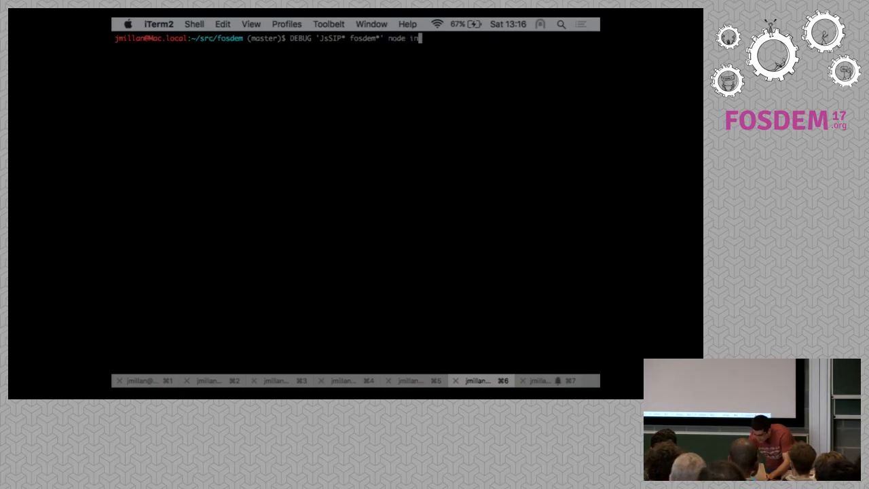
text(app.js)
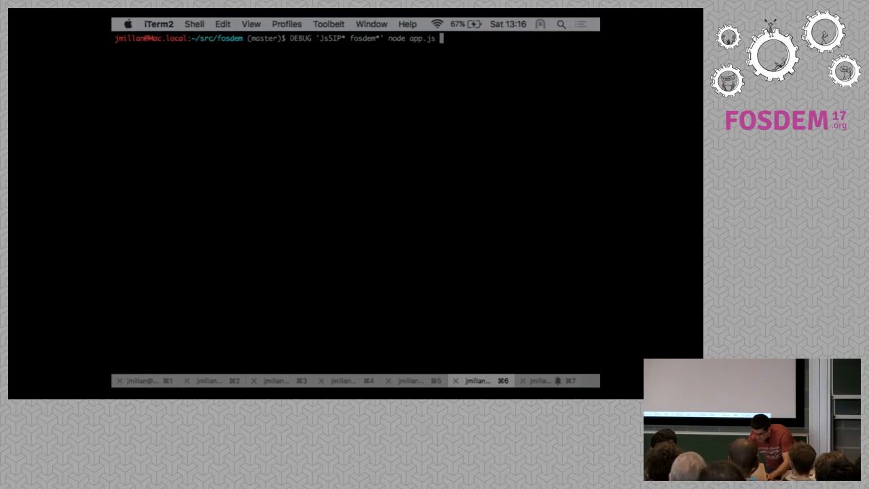
key(Return)
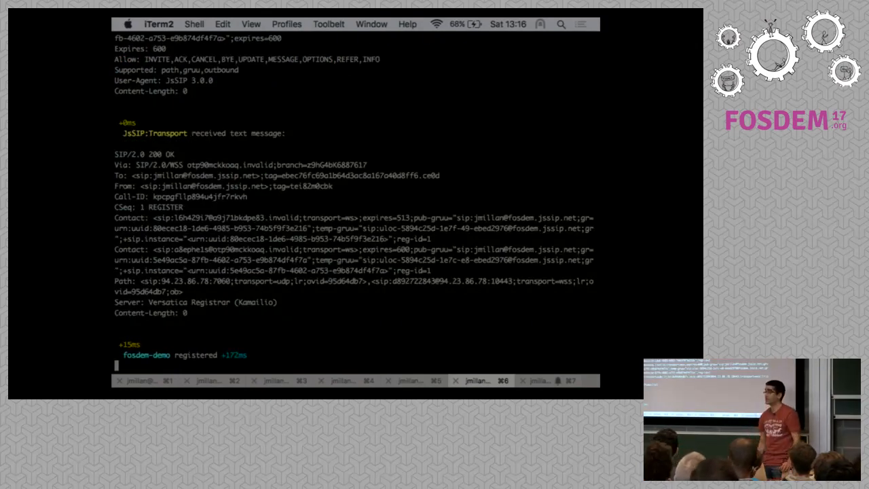
Review the debug trace showing the SIP REGISTER sent, the 200 OK reply and 'registered'.
scroll(up, 3)
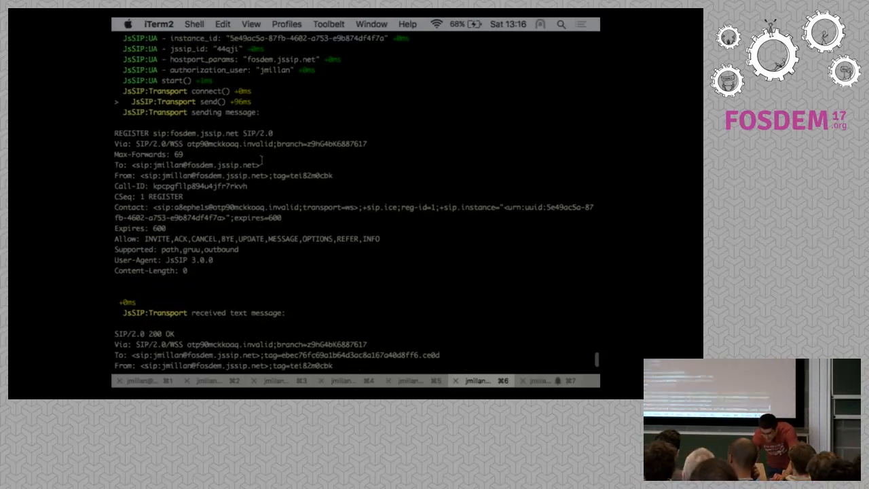
scroll(up, 3)
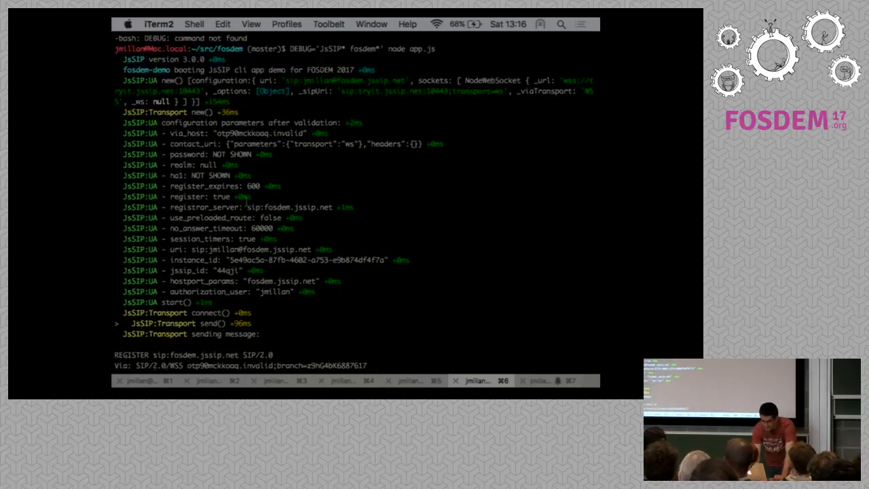
scroll(down, 3)
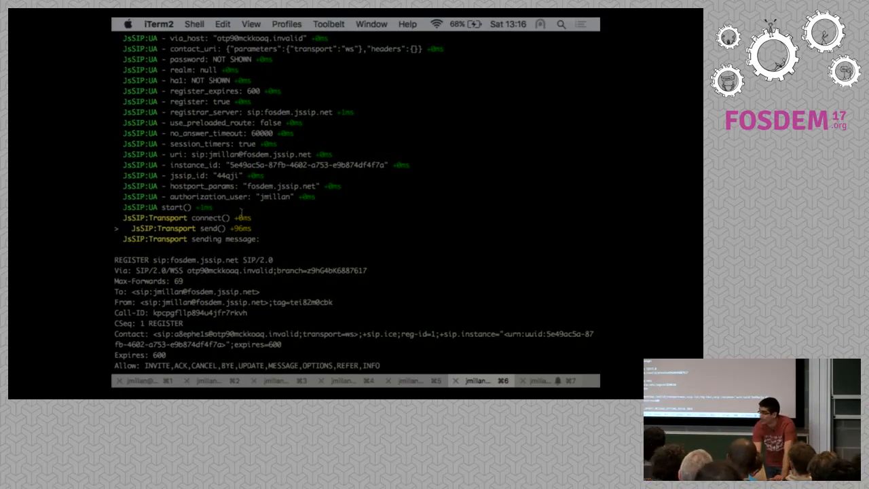
scroll(down, 3)
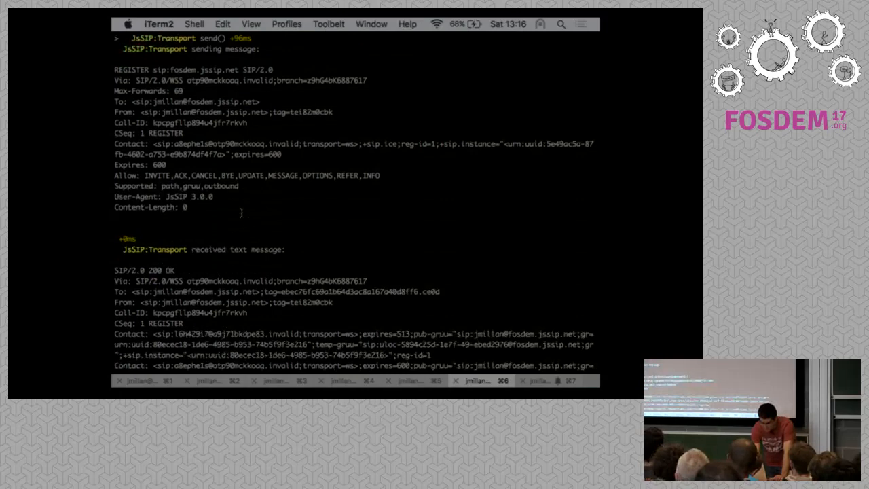
scroll(down, 3)
text(DEBUG='fosdem*' node app.js)
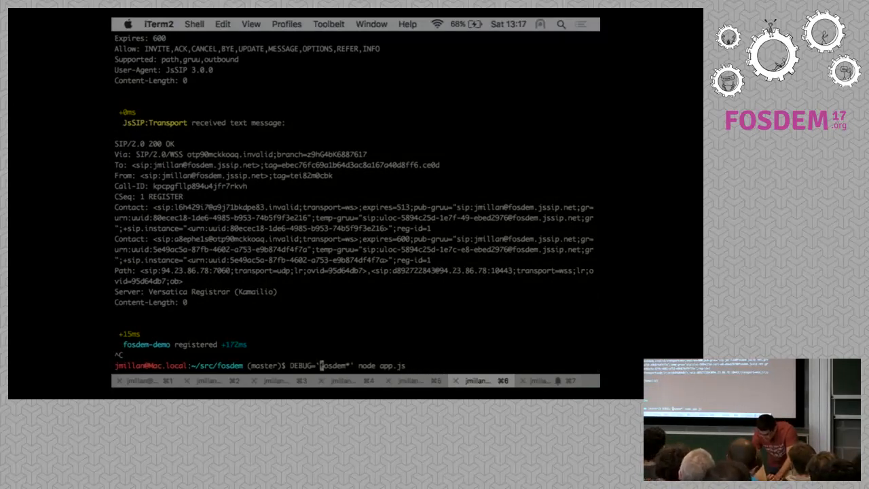
Relaunch node app.js and set the remote peer to ibc via the peer command.
key(Return)
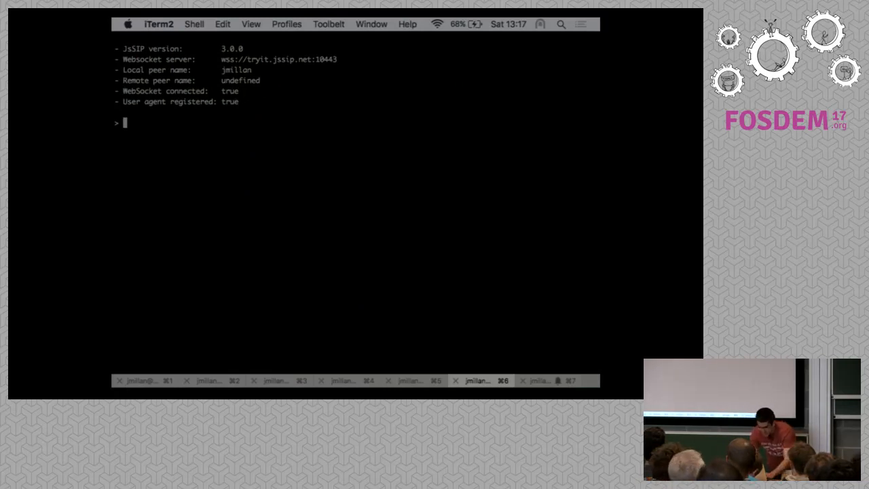
text(peer)
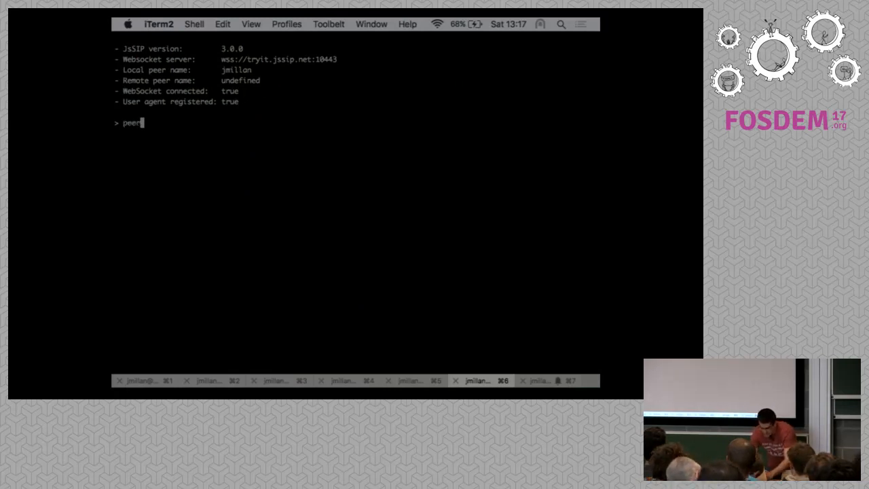
key(Return)
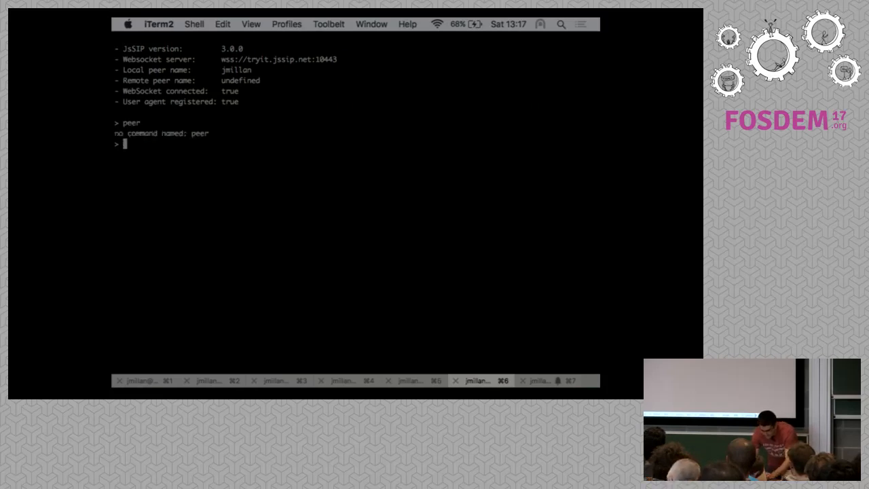
text(h)
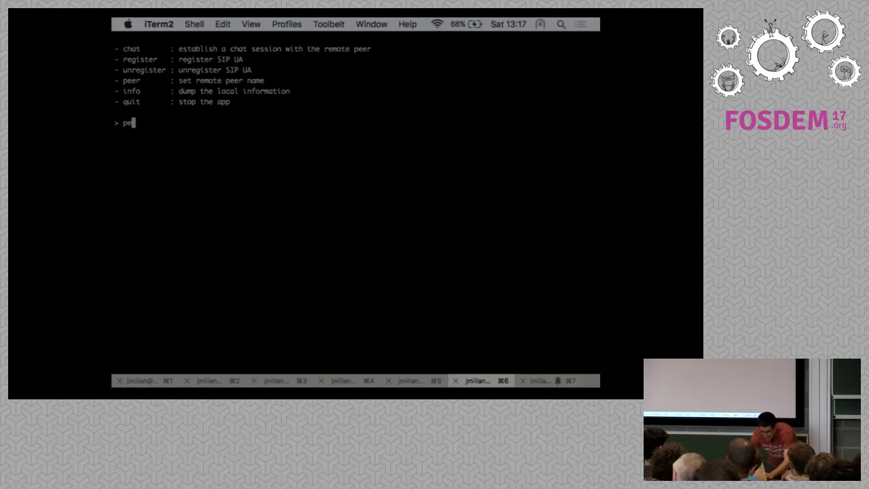
key(Return)
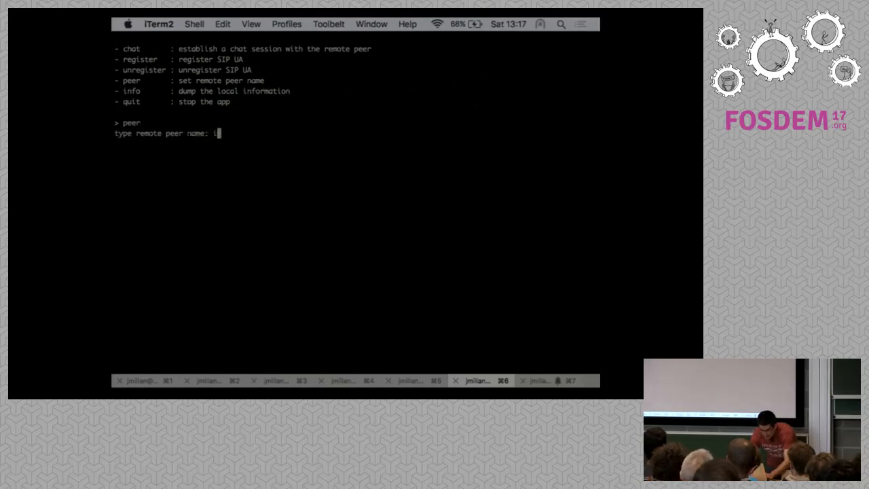
text(bc)
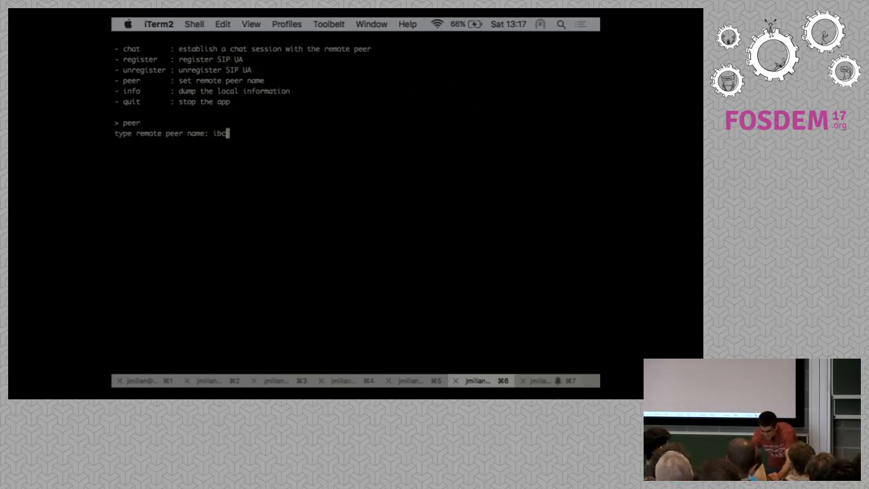
key(Return)
text(chat)
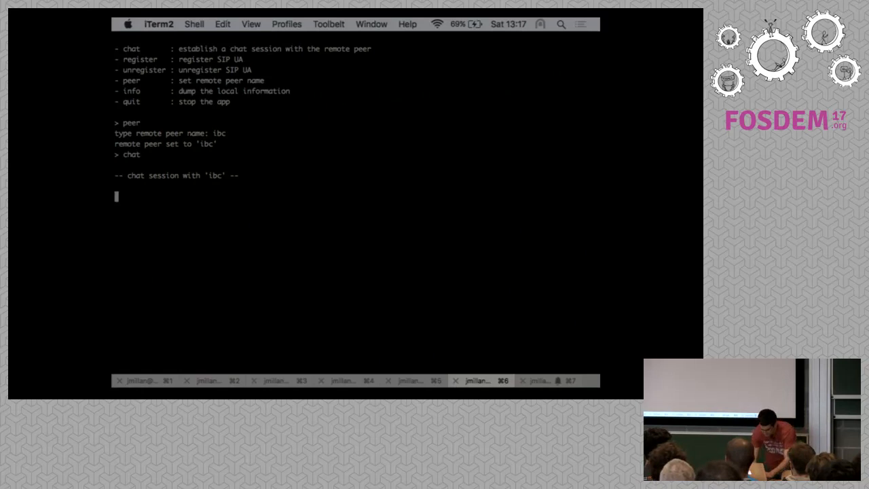
Exchange chat messages with ibc: 'hi there', 'you', 'ok'.
text(hi there)
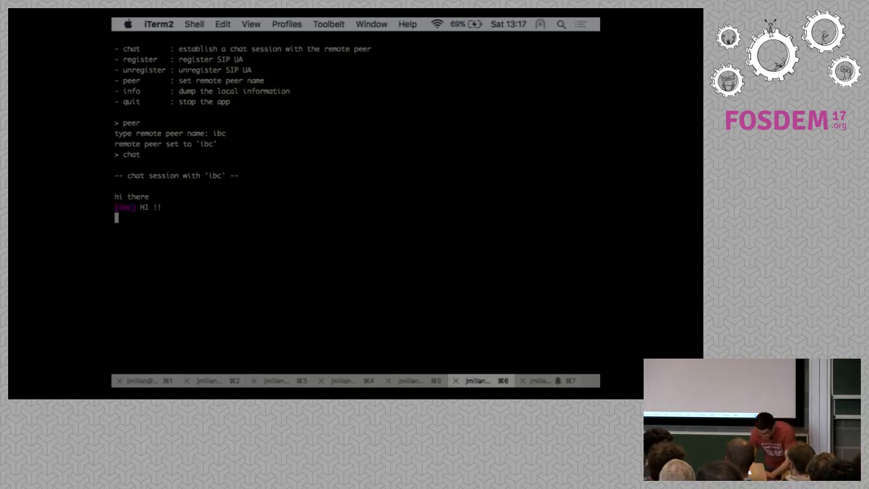
text(you)
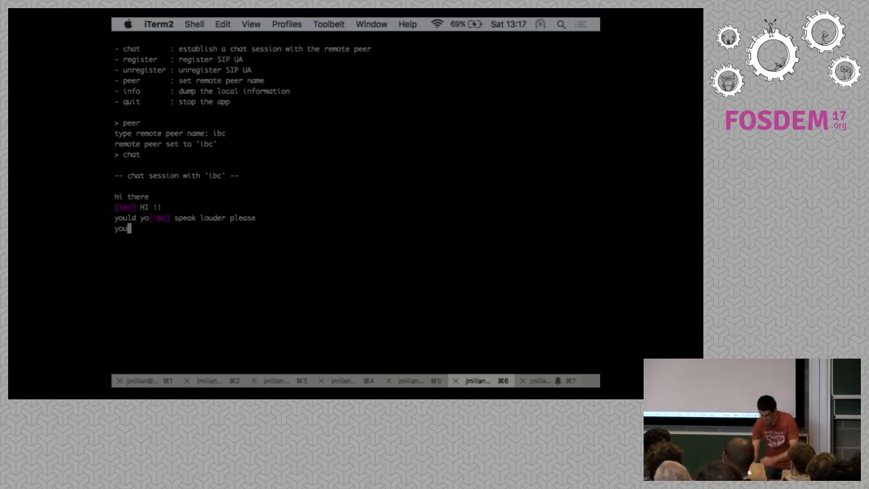
text(ok)
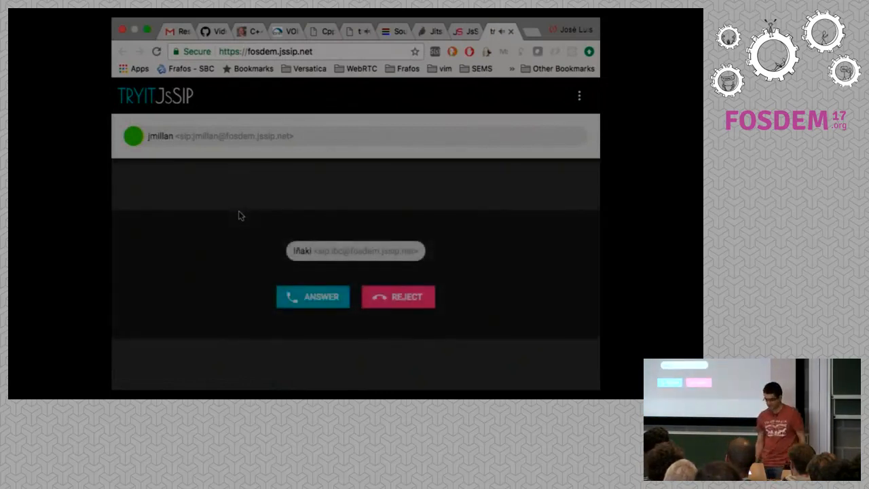
Answer the incoming call in TryIt JsSIP so the two-way video session starts.
click(398, 296)
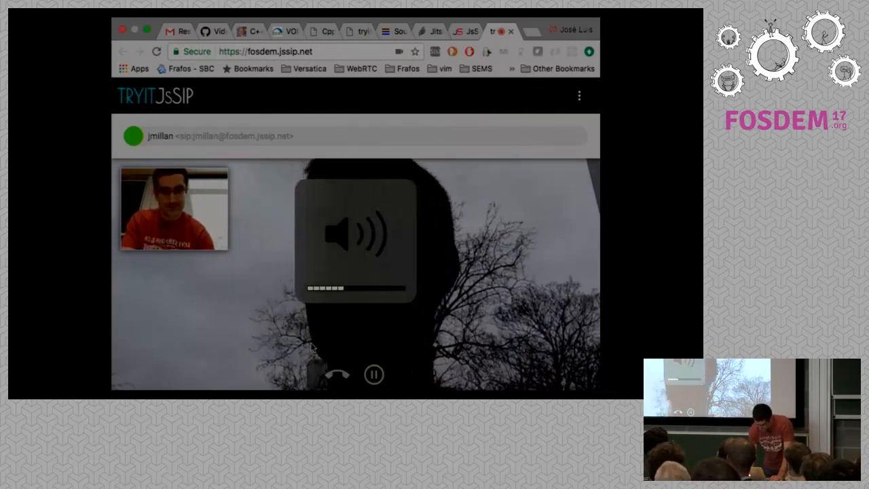
click(336, 374)
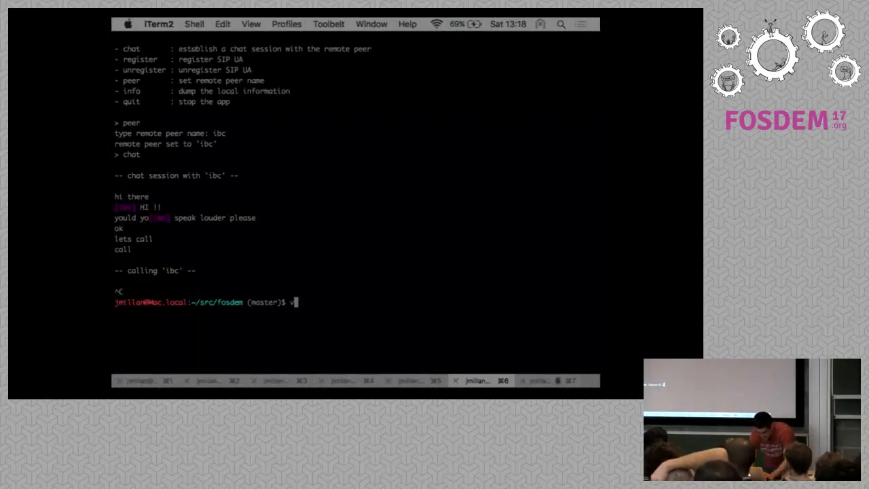
Reopen app.js in vim and scroll to the call and quit command handlers.
key(Return)
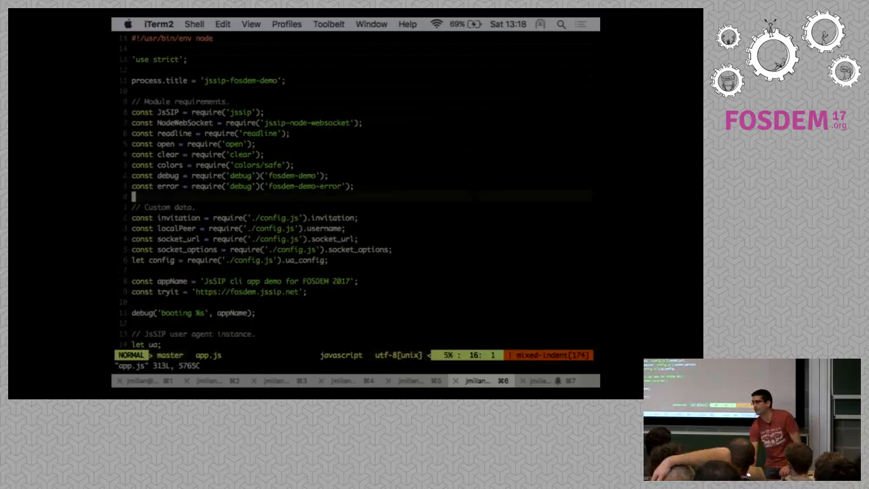
scroll(down, 3)
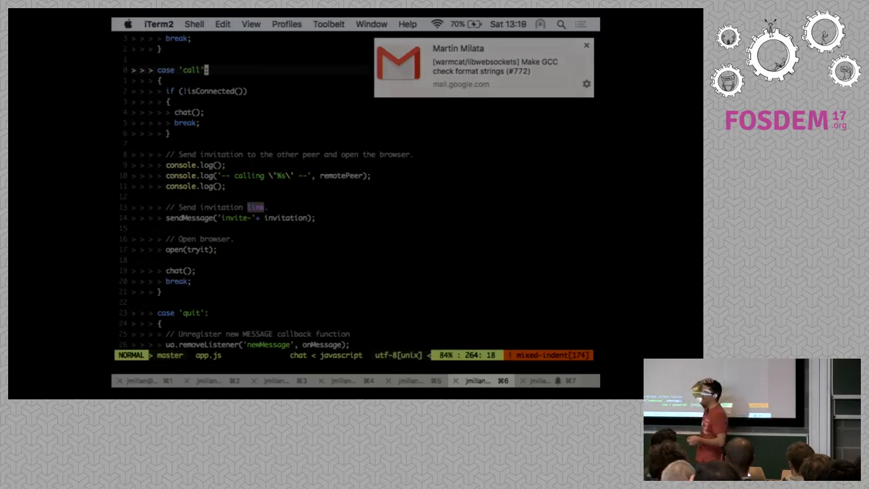
click(587, 46)
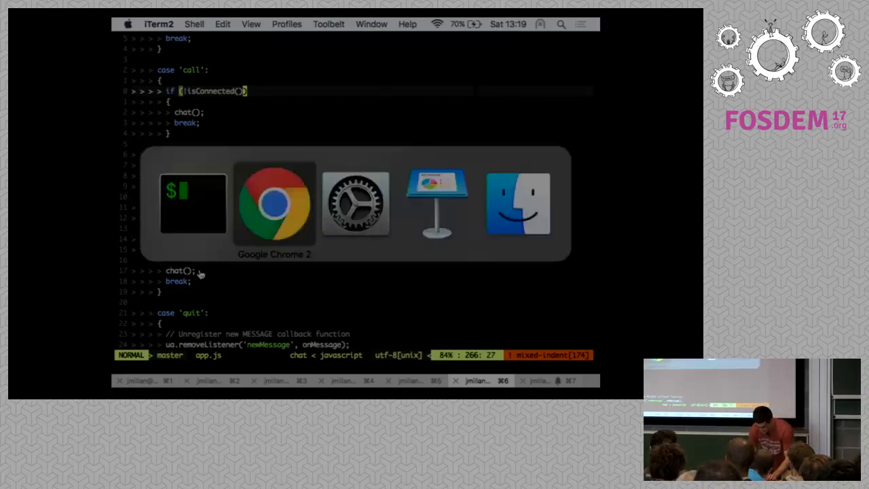
Switch back to the Keynote deck on the Demo! slide.
click(437, 204)
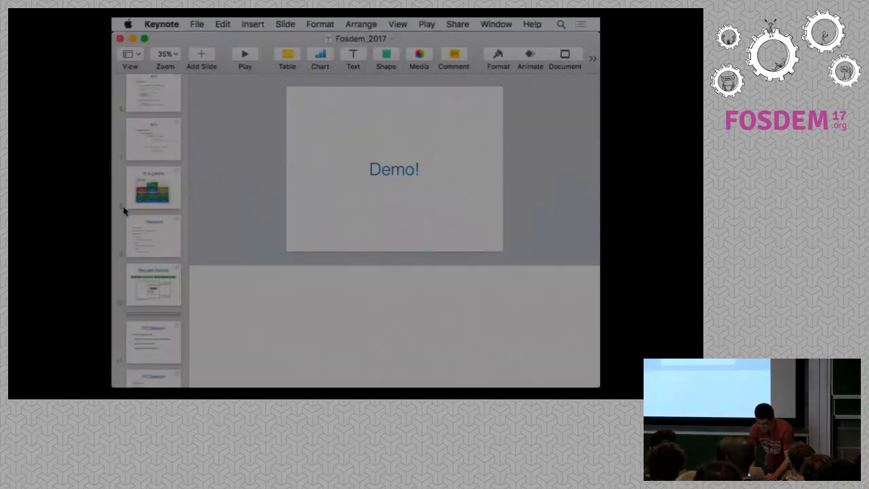